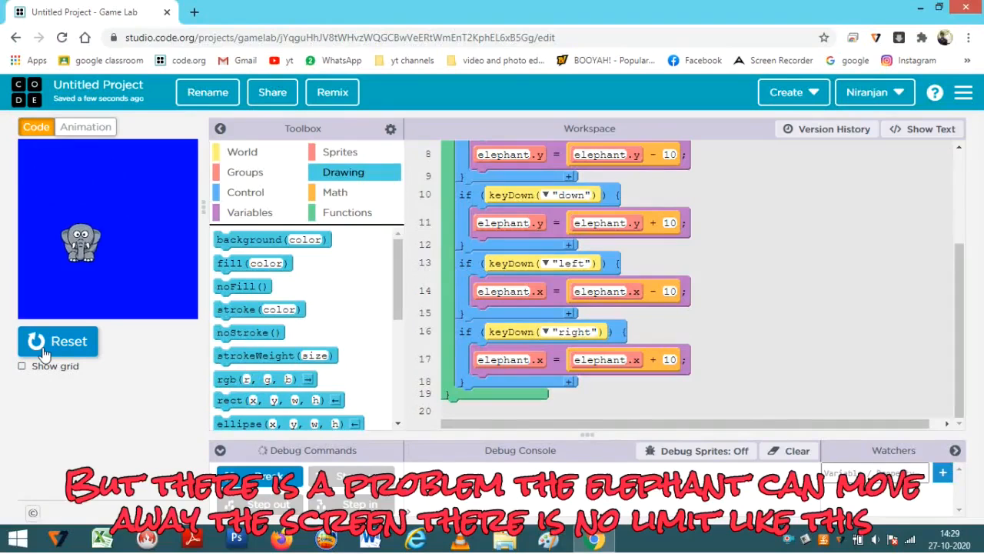
Stop the game and place createEdgeSprites() above the elephant sprite's creation.
{"action": "left_click", "coordinate": [58, 341]}
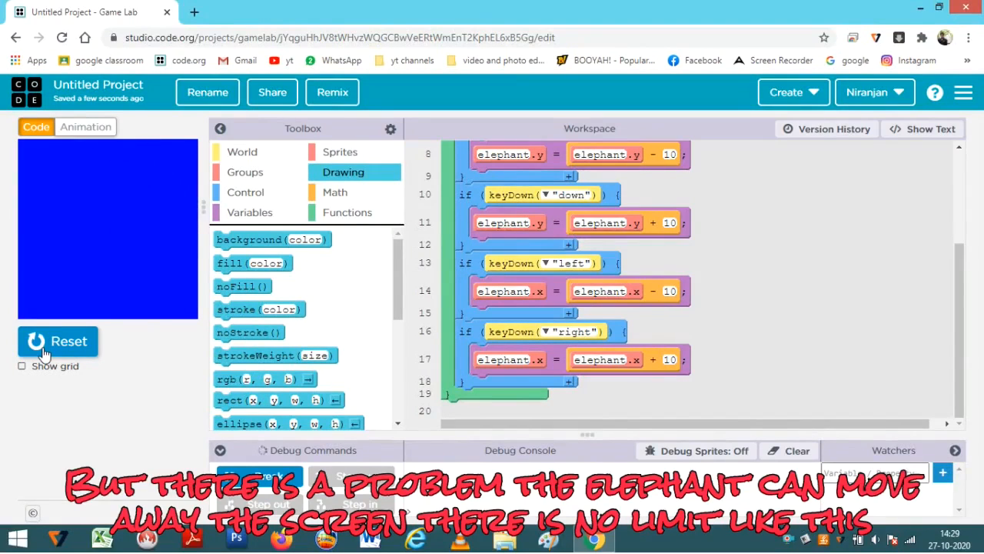
{"action": "left_click", "coordinate": [57, 340]}
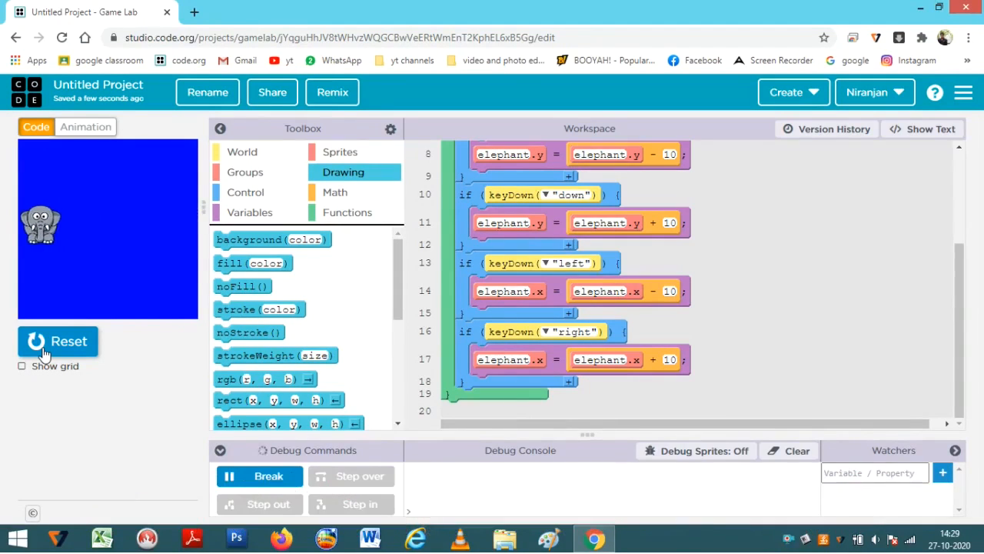
{"action": "left_click", "coordinate": [58, 341]}
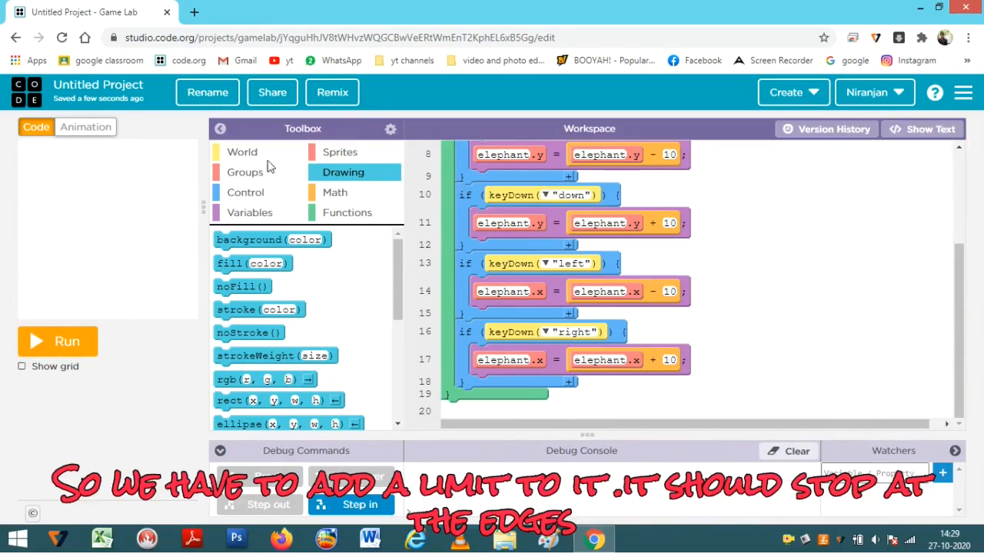
{"action": "left_click", "coordinate": [339, 152]}
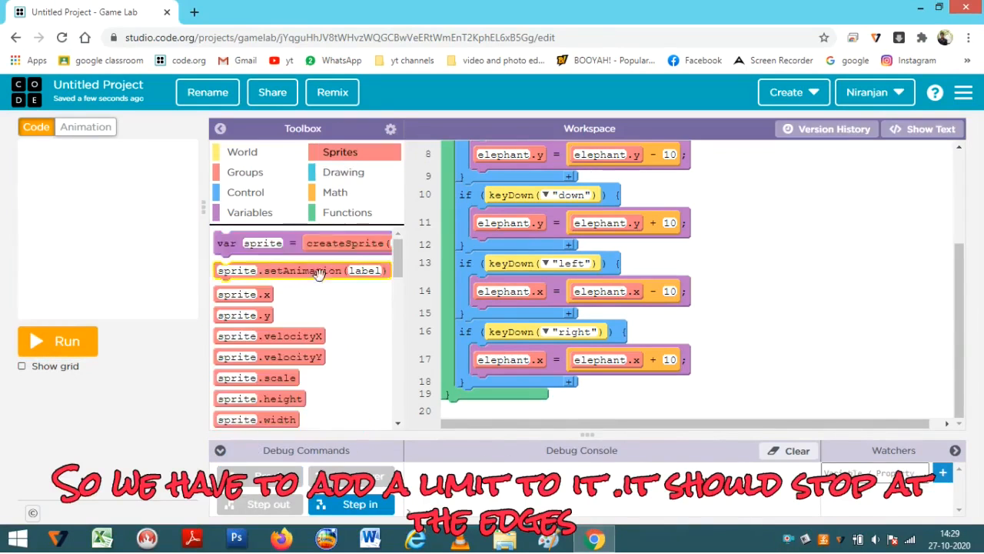
{"action": "scroll", "scroll_direction": "down", "scroll_amount": 3}
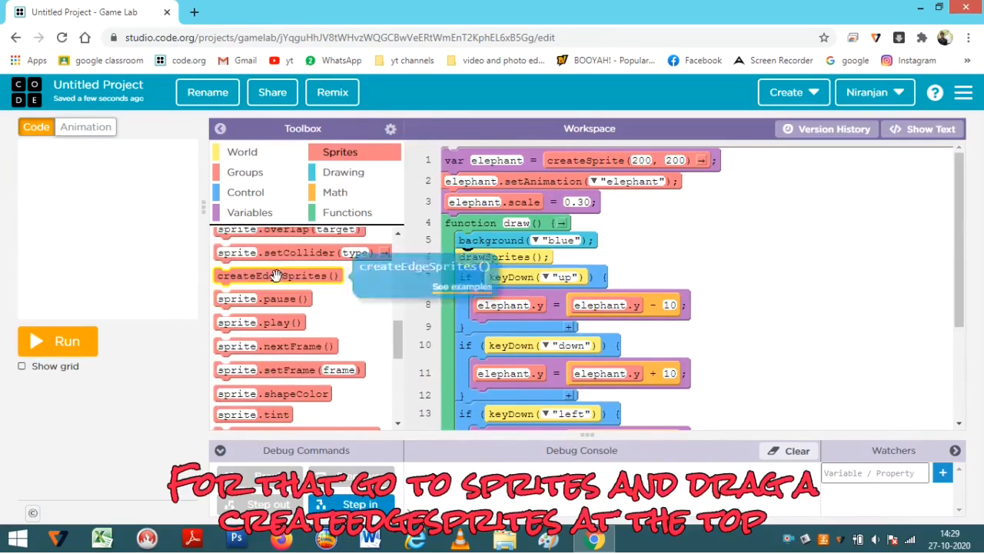
{"action": "left_click_drag", "start_coordinate": [277, 275], "coordinate": [500, 155]}
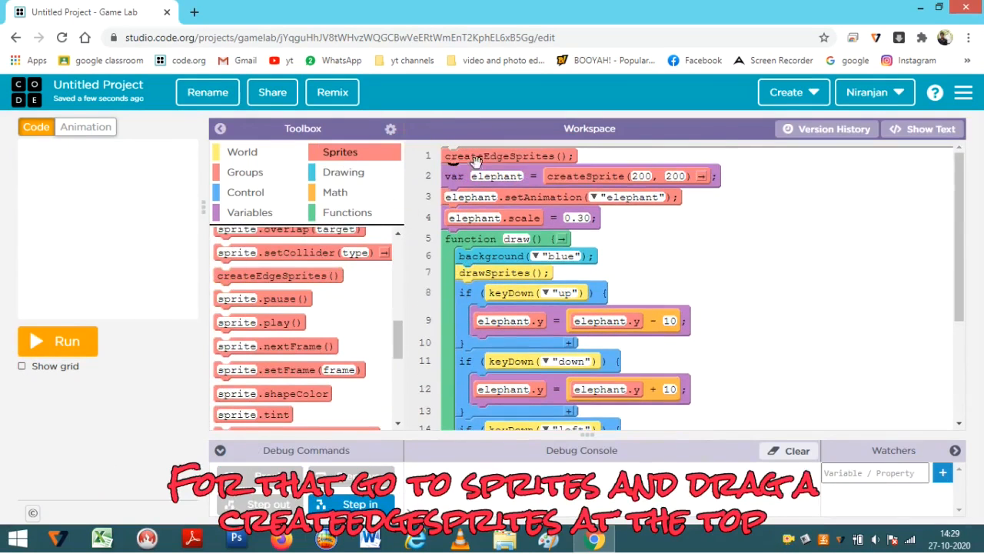
{"action": "mouse_move", "coordinate": [586, 281]}
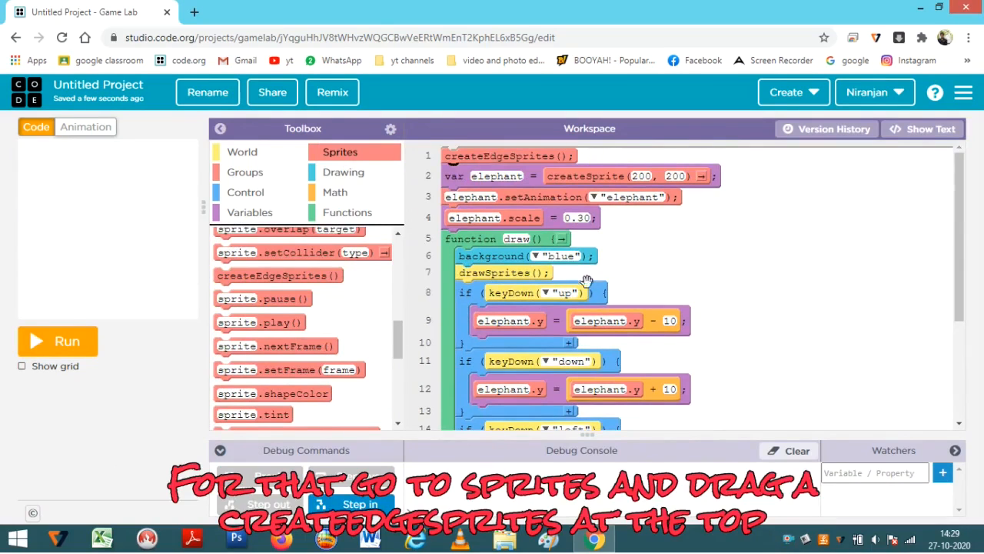
{"action": "mouse_move", "coordinate": [277, 275]}
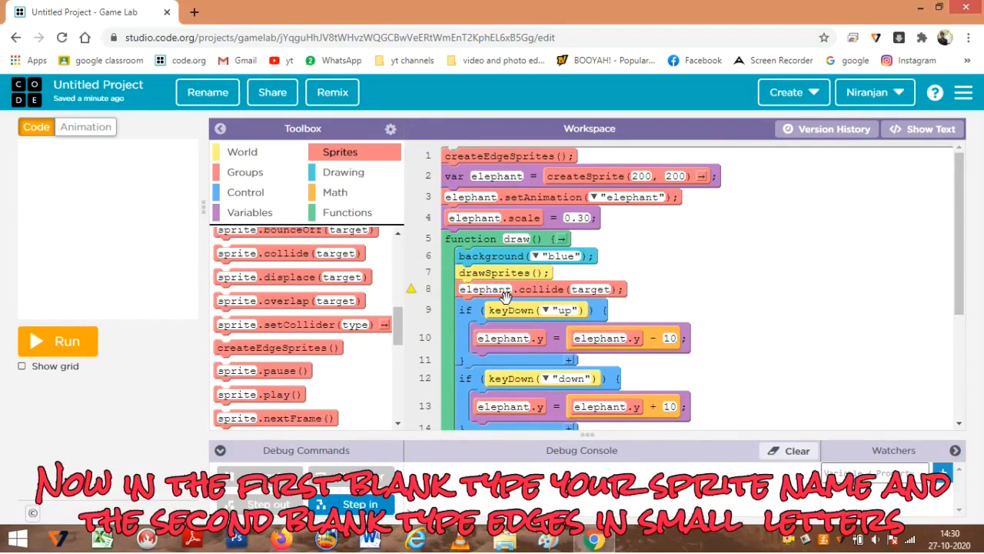
Make the collide call after drawSprites() read elephant.collide(edges), then run and stop the game.
{"action": "double_click", "coordinate": [591, 289]}
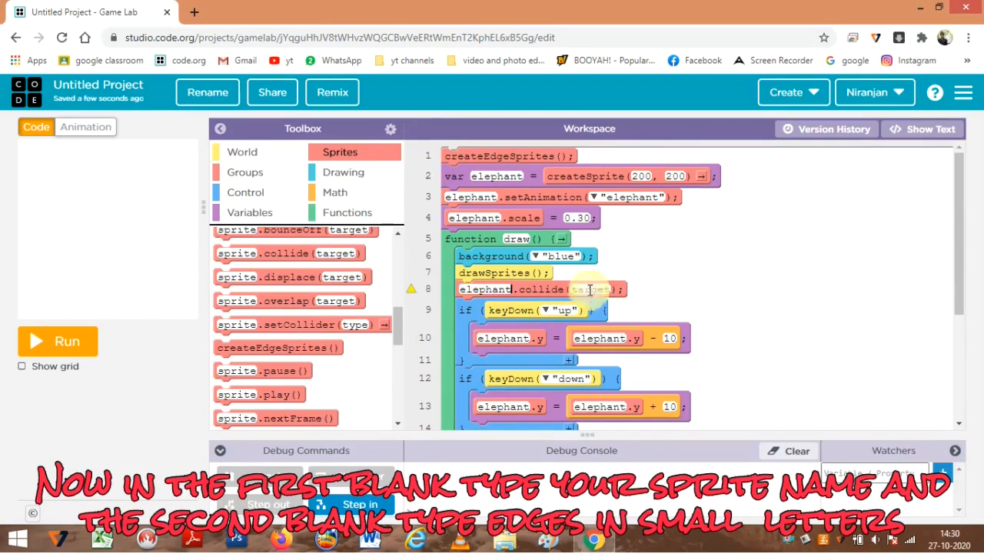
{"action": "type", "text": "e"}
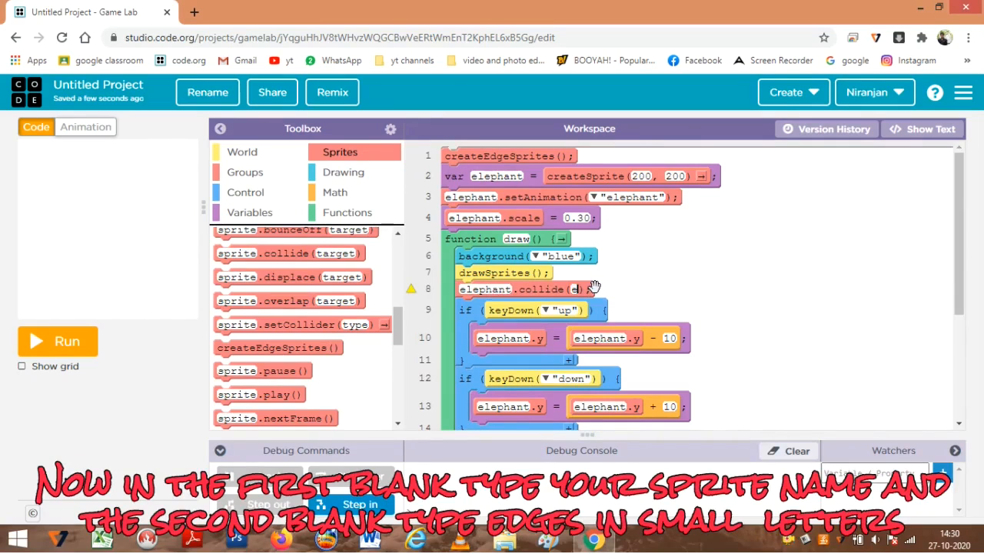
{"action": "type", "text": "edges"}
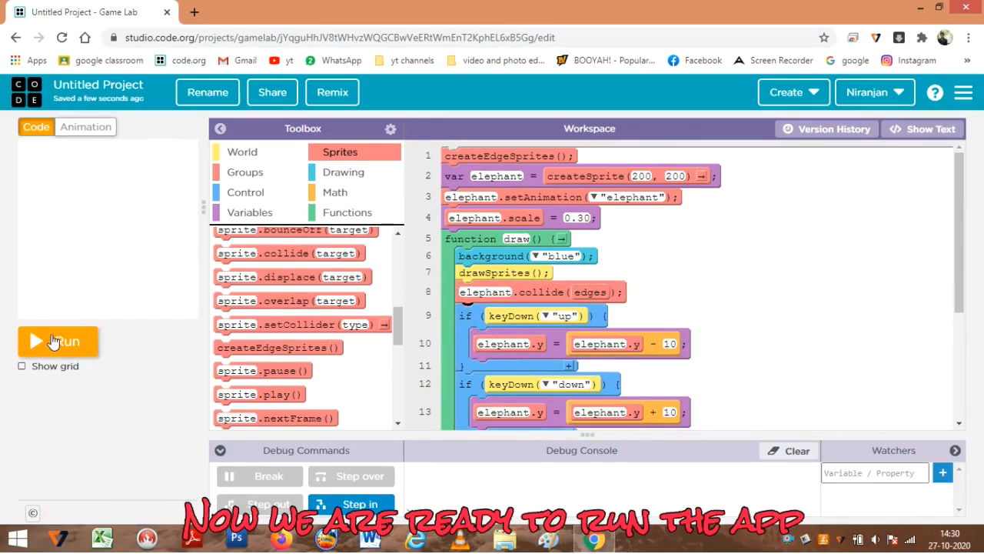
{"action": "left_click", "coordinate": [58, 341]}
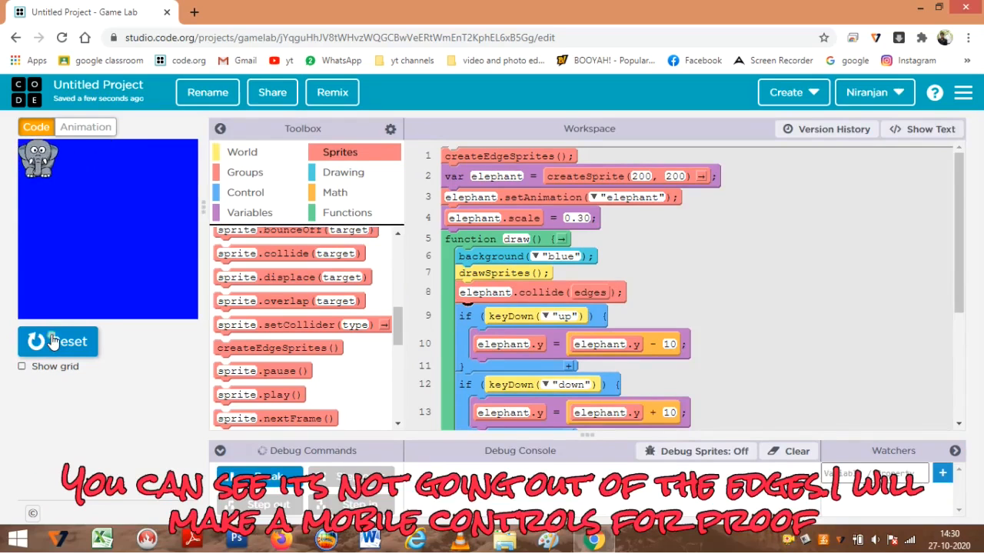
{"action": "left_click", "coordinate": [242, 152]}
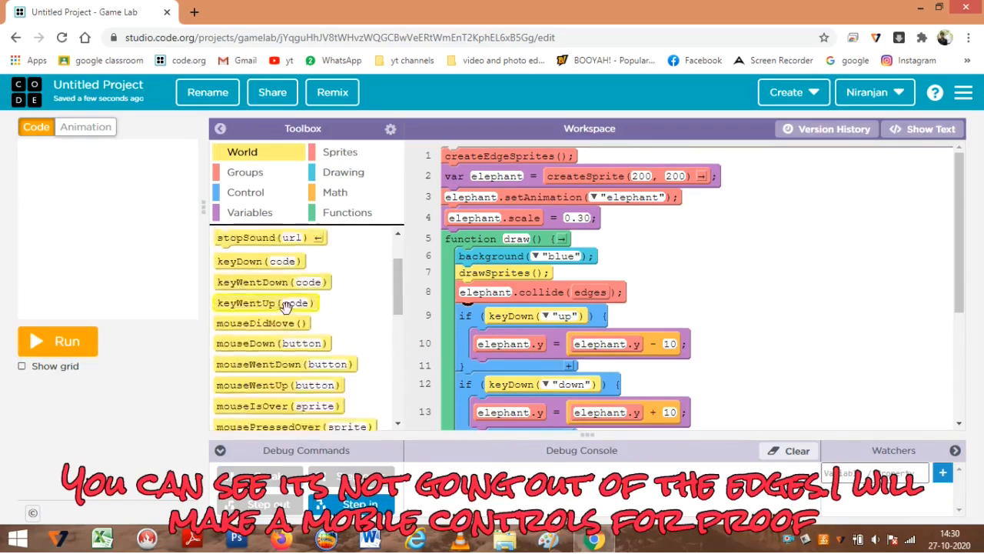
Open the program with showMobileControls(true, true, false, false) and run the game.
{"action": "scroll", "scroll_direction": "down", "scroll_amount": 3}
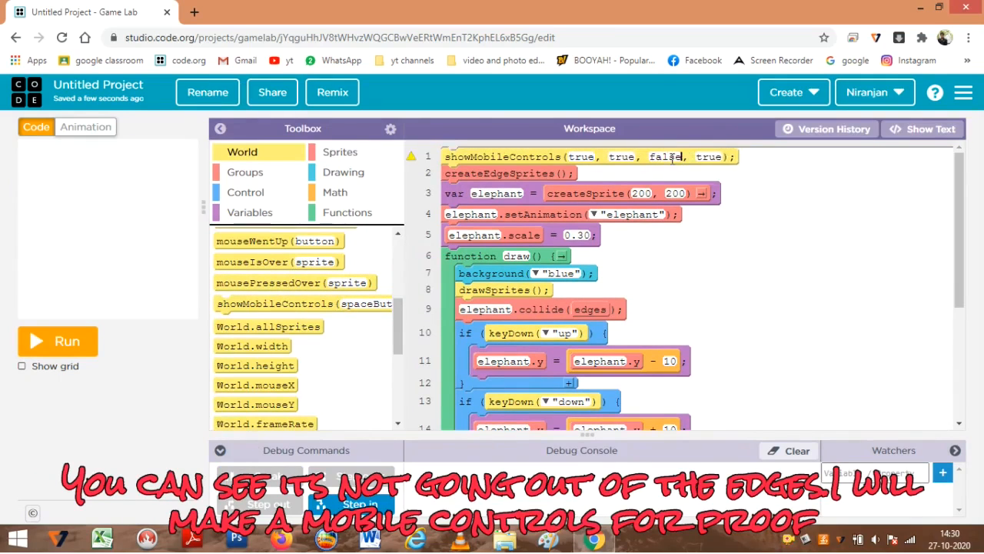
{"action": "double_click", "coordinate": [708, 156]}
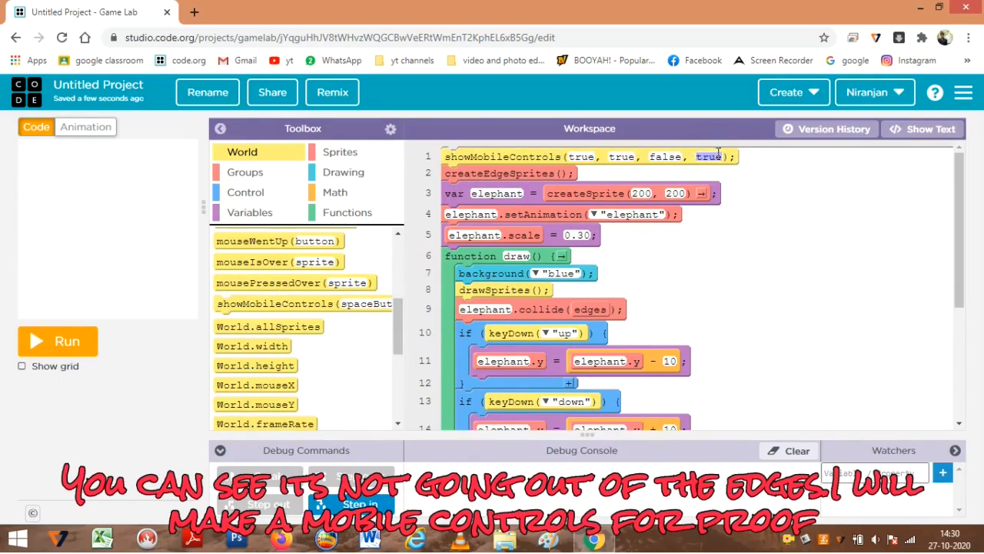
{"action": "left_click", "coordinate": [707, 157]}
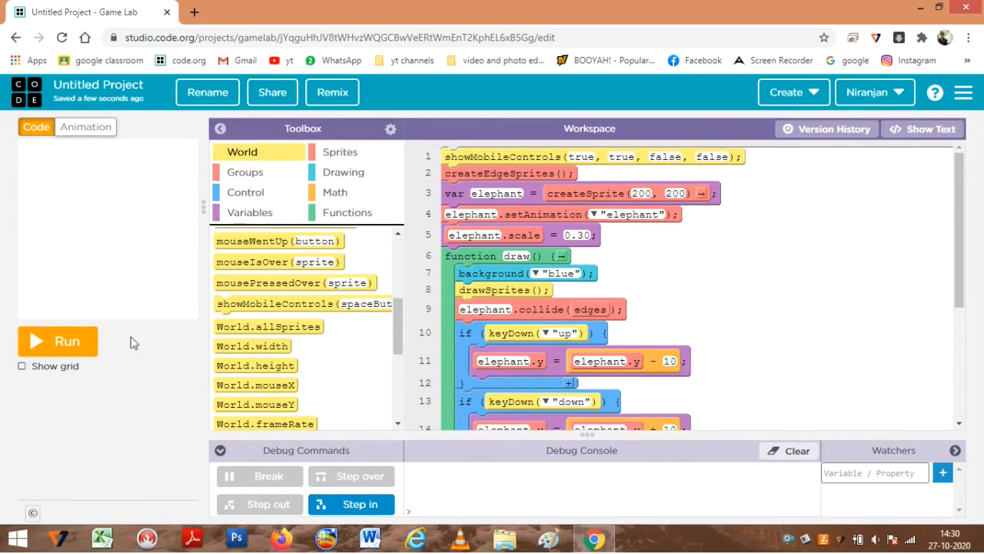
{"action": "left_click", "coordinate": [58, 340]}
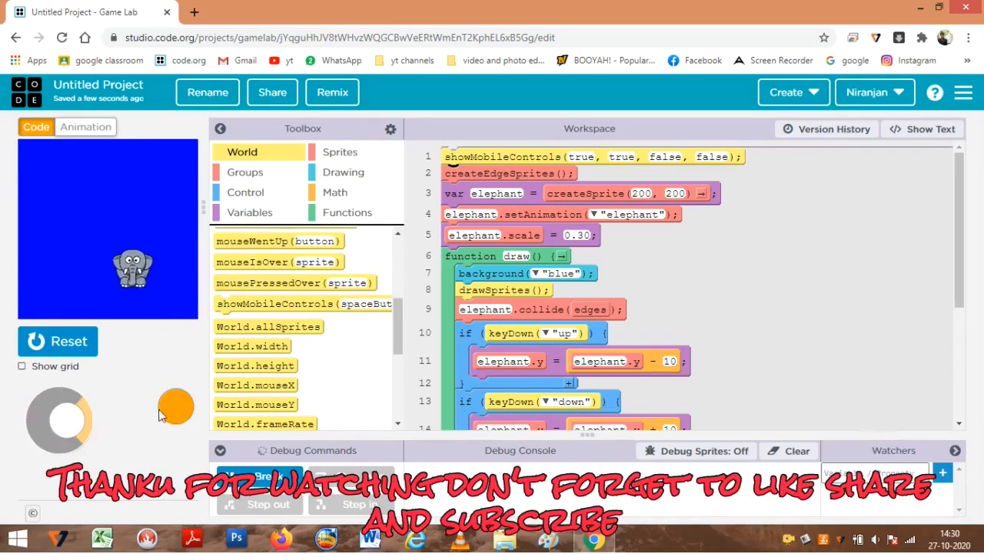
{"action": "scroll", "scroll_direction": "down", "scroll_amount": 3}
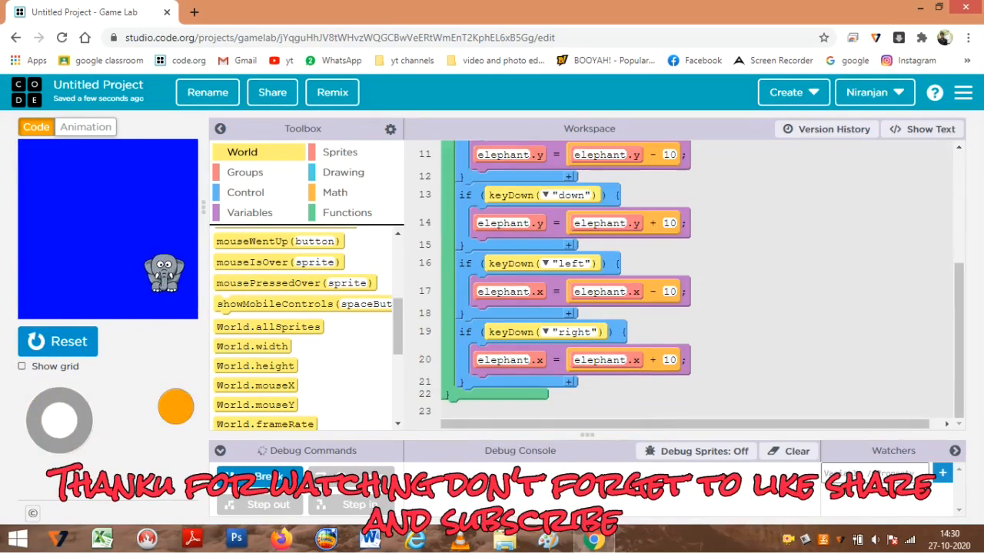
{"action": "mouse_move", "coordinate": [390, 345]}
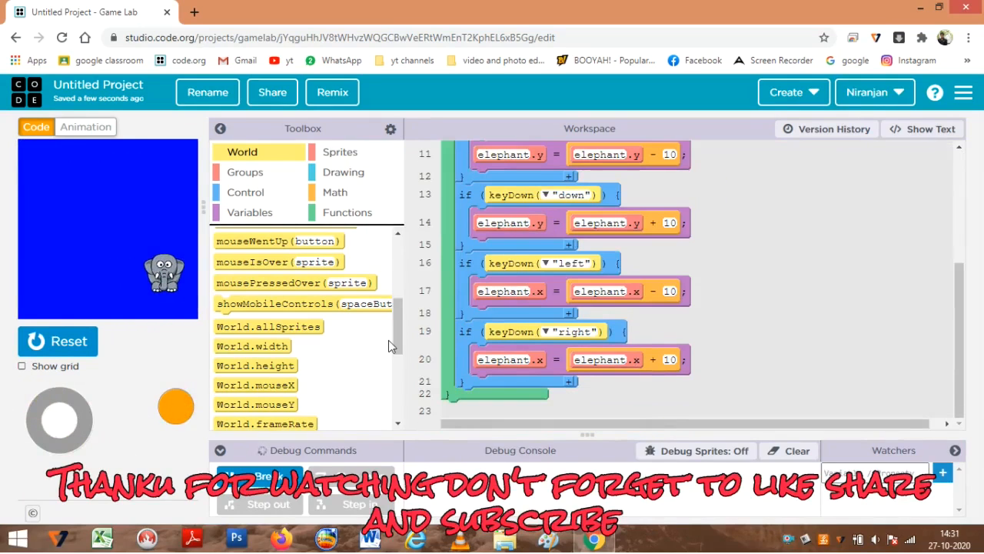